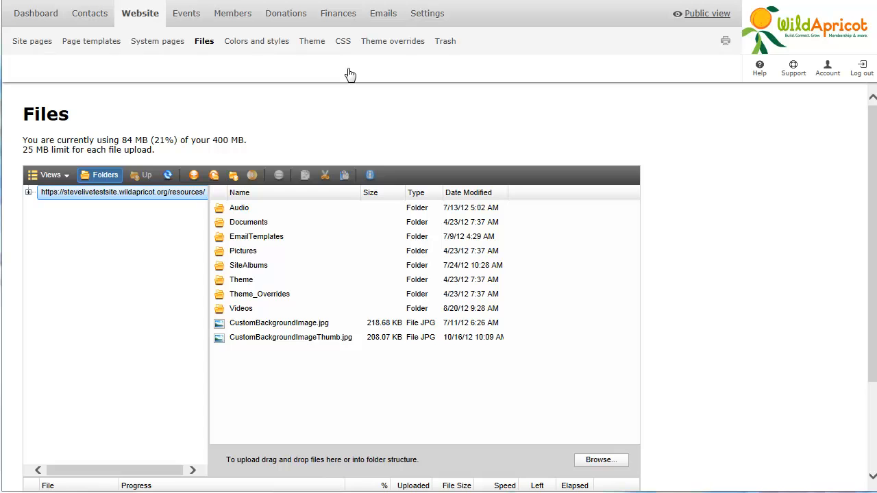
mouse_move(226, 79)
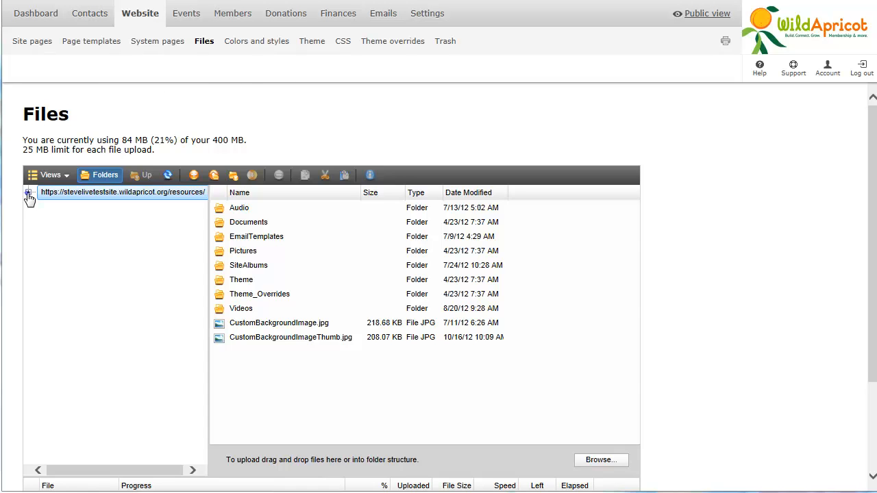
Expand the site's resource folder tree and browse the Audio and Pictures folders.
left_click(30, 192)
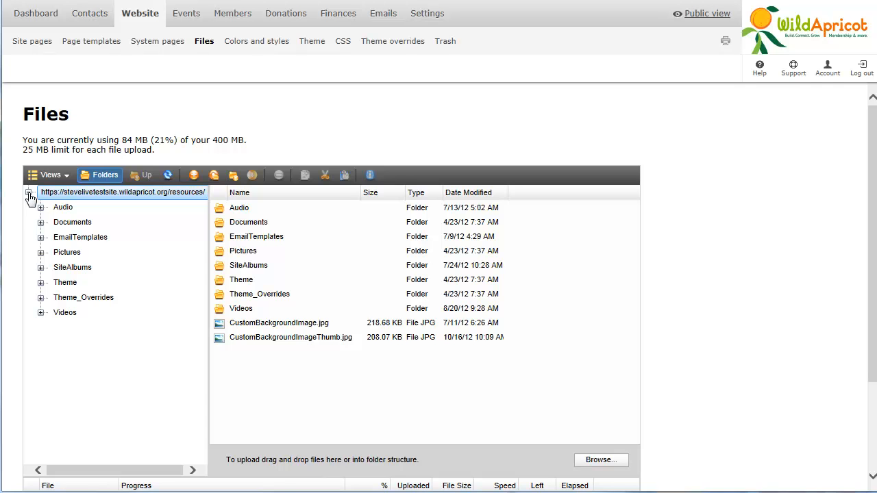
left_click(63, 207)
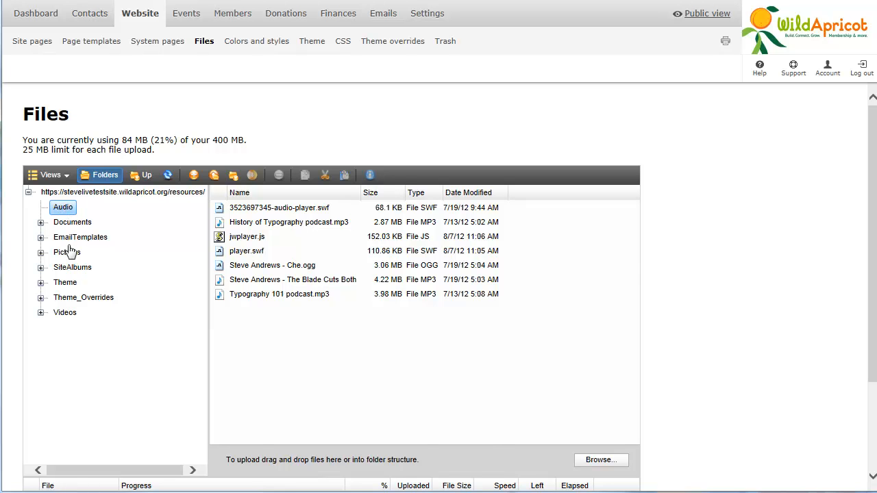
left_click(66, 252)
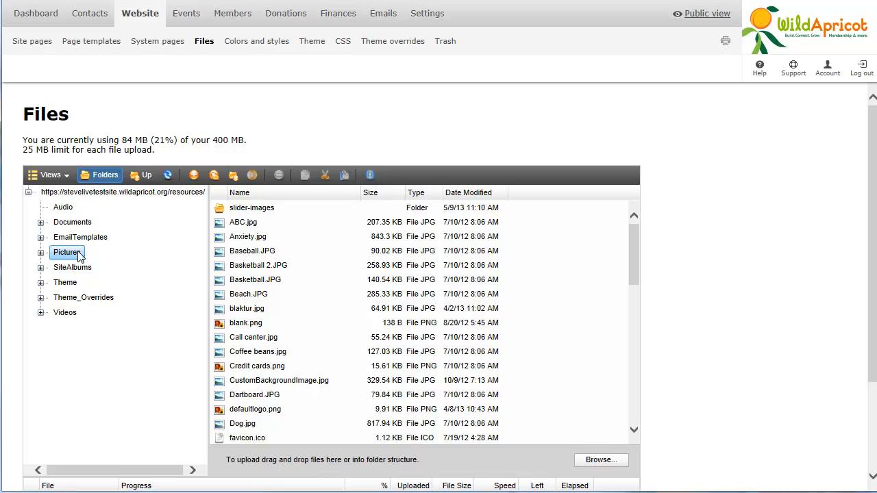
View Baseball.JPG's properties and close them again.
right_click(252, 251)
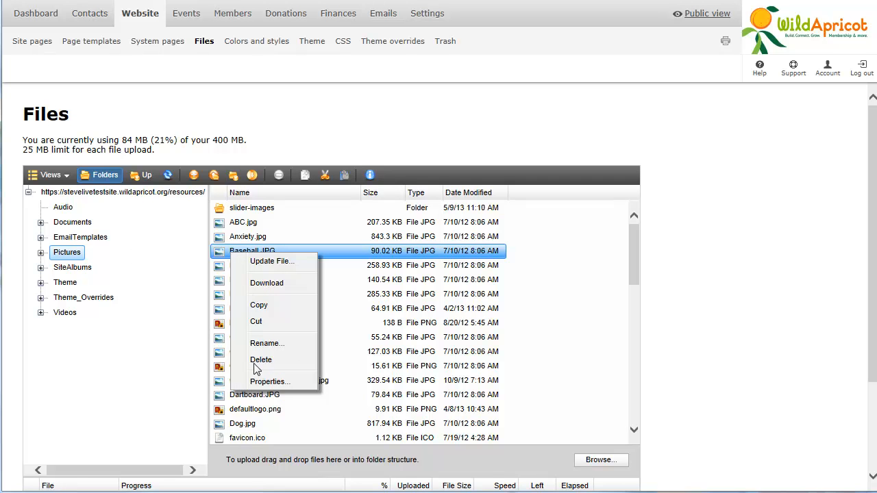
left_click(269, 381)
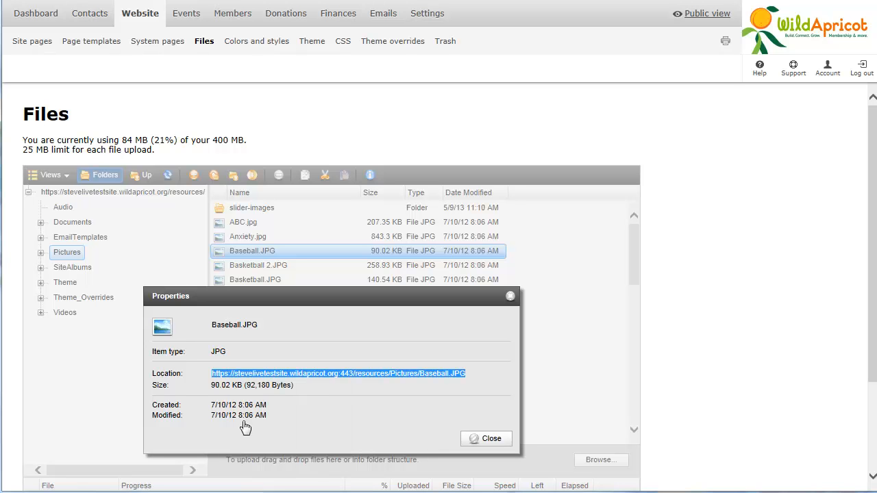
mouse_move(487, 439)
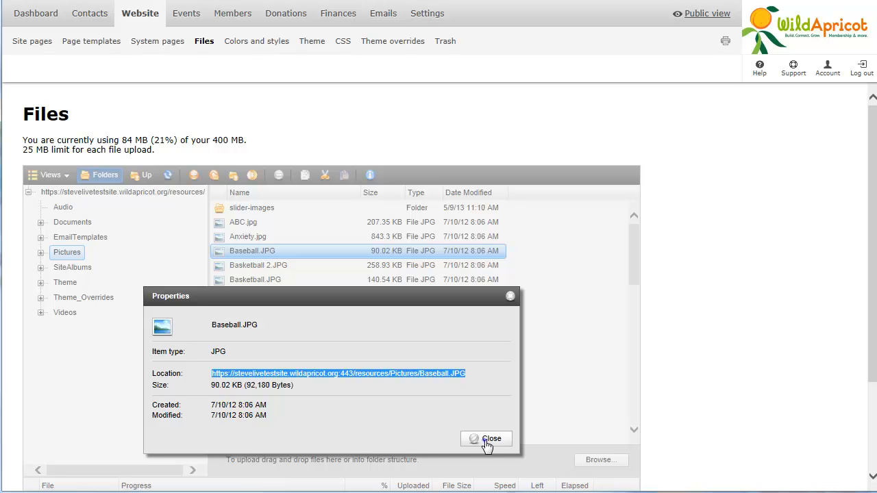
left_click(490, 439)
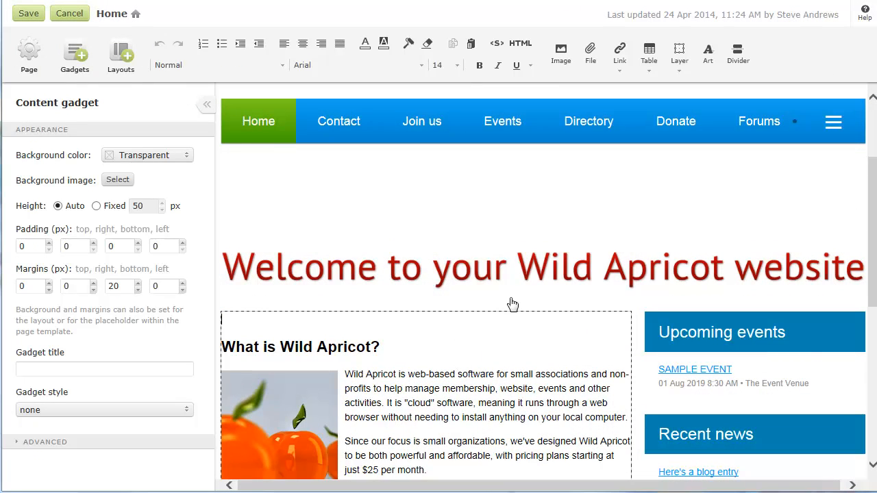
Insert a picture by uploading 01 Typography Guy - IAT.png from the Typography folder.
left_click(560, 50)
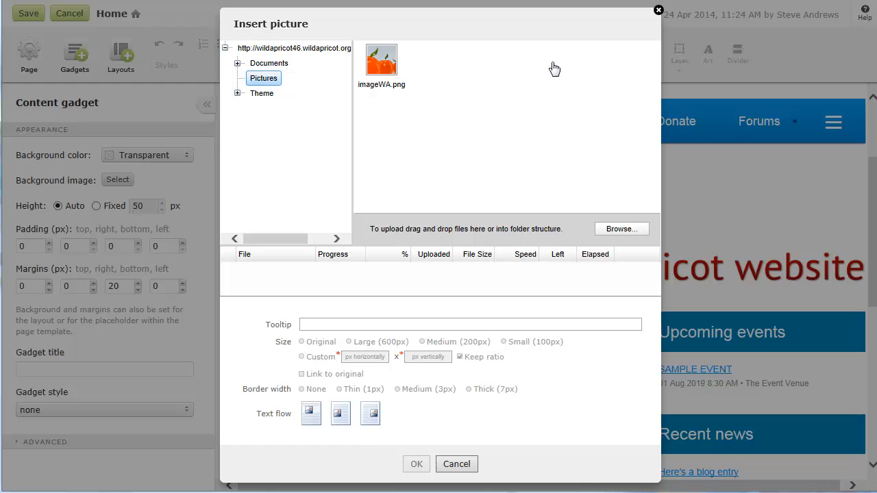
left_click(621, 229)
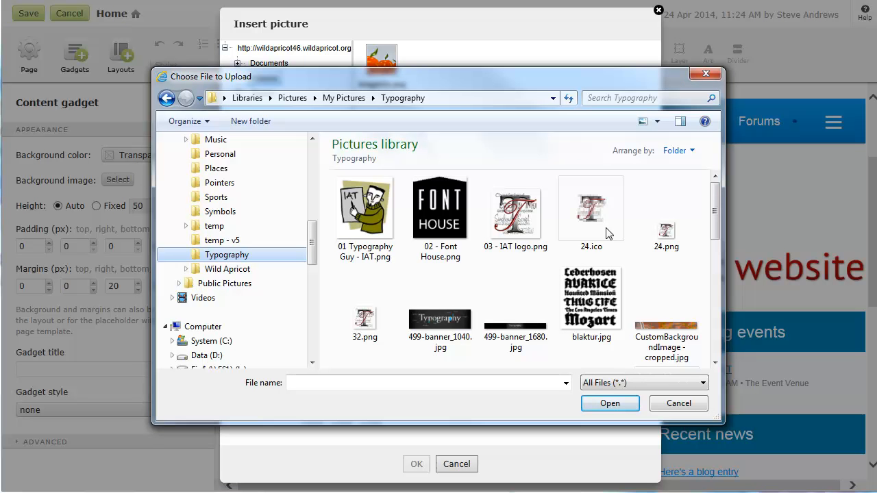
left_click(364, 207)
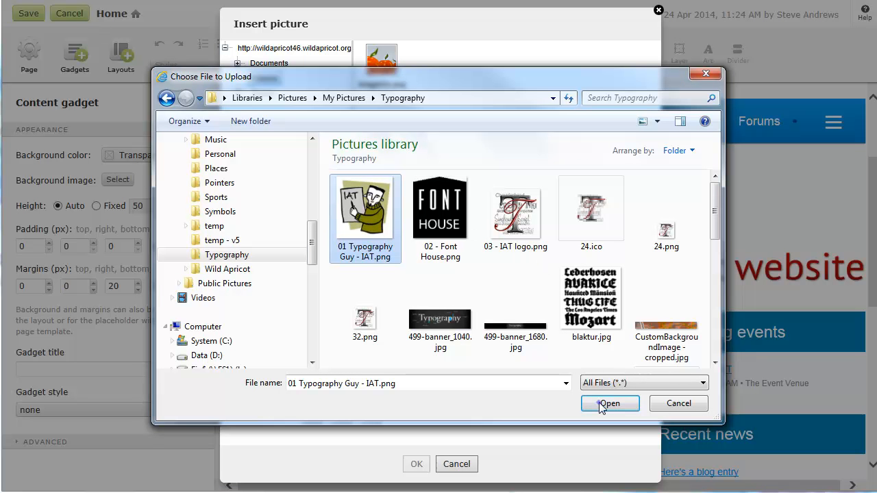
left_click(611, 403)
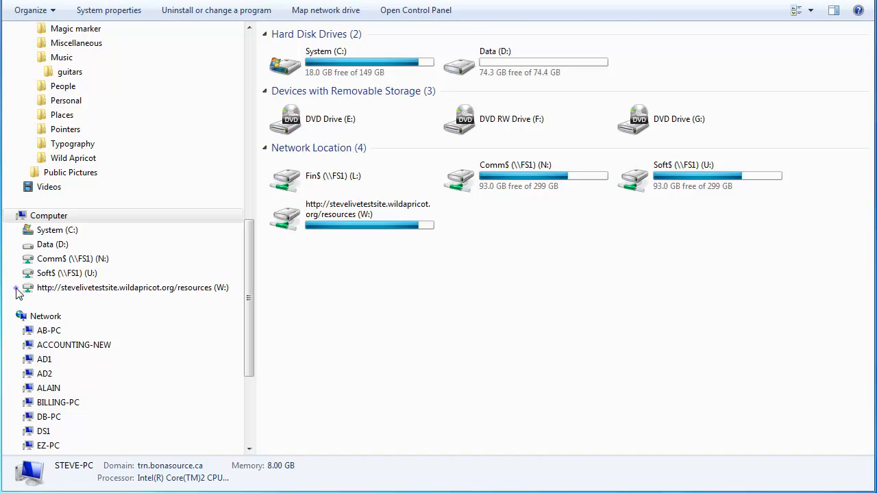
Browse to the website drive's 1571281 album folder, then select the local guitar images.
left_click(17, 288)
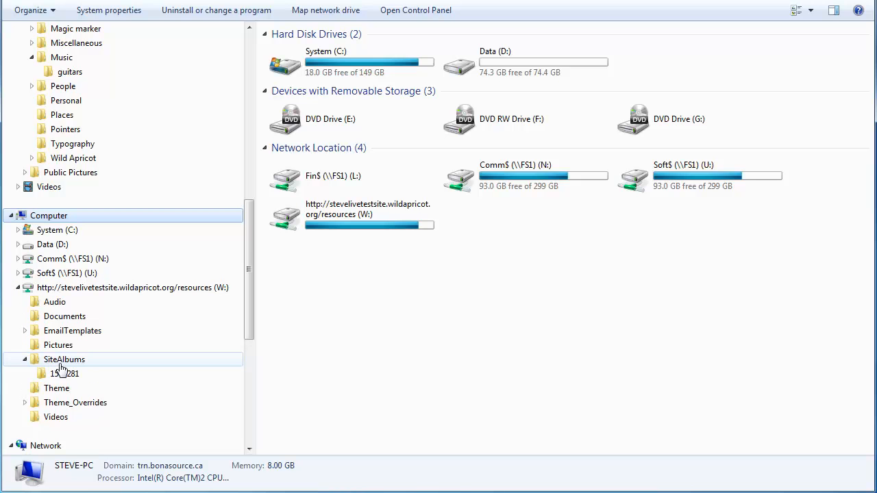
left_click(63, 373)
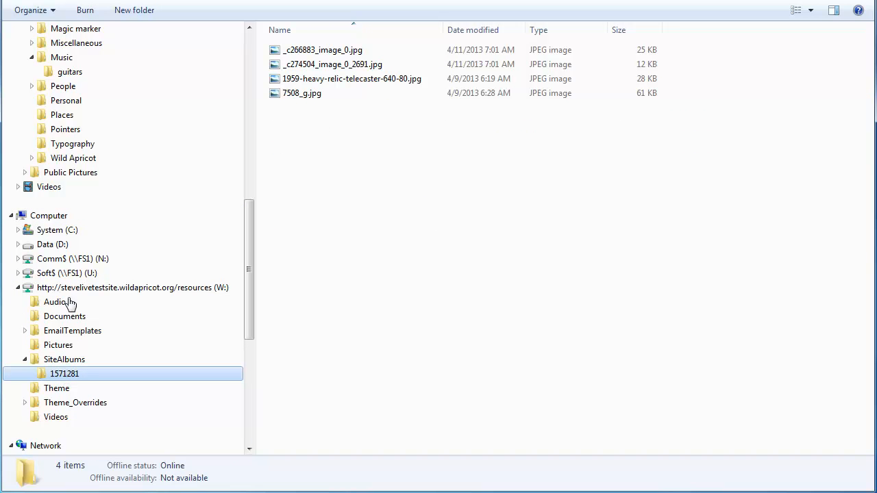
left_click(70, 71)
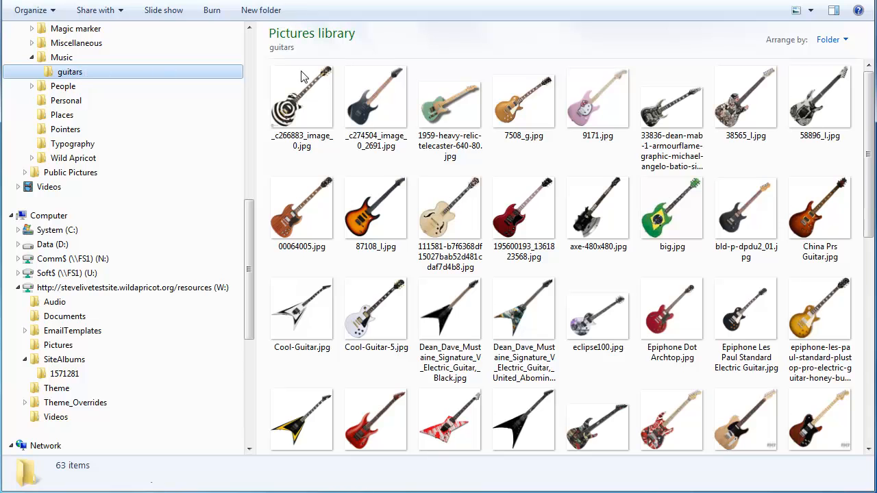
mouse_move(590, 107)
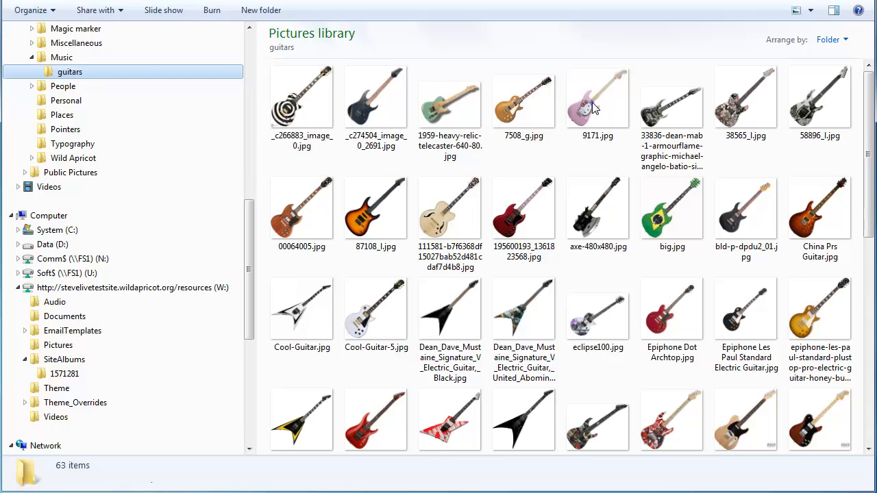
left_click(597, 98)
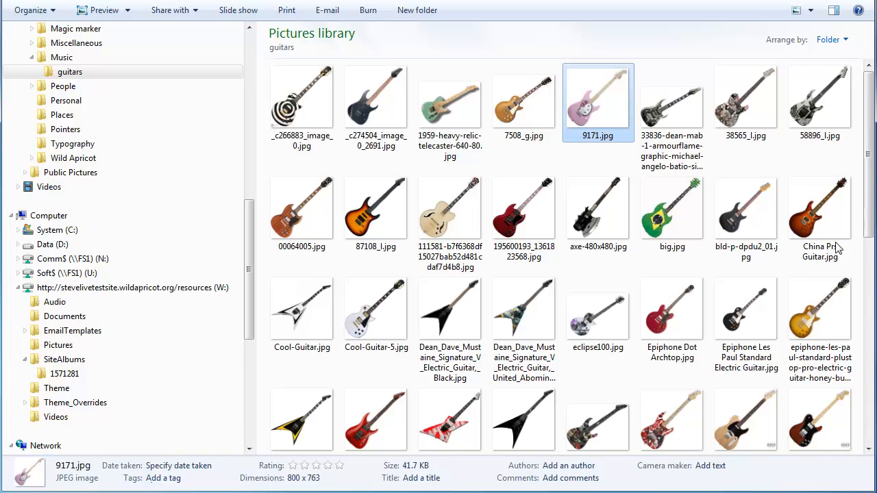
scroll("down", 3)
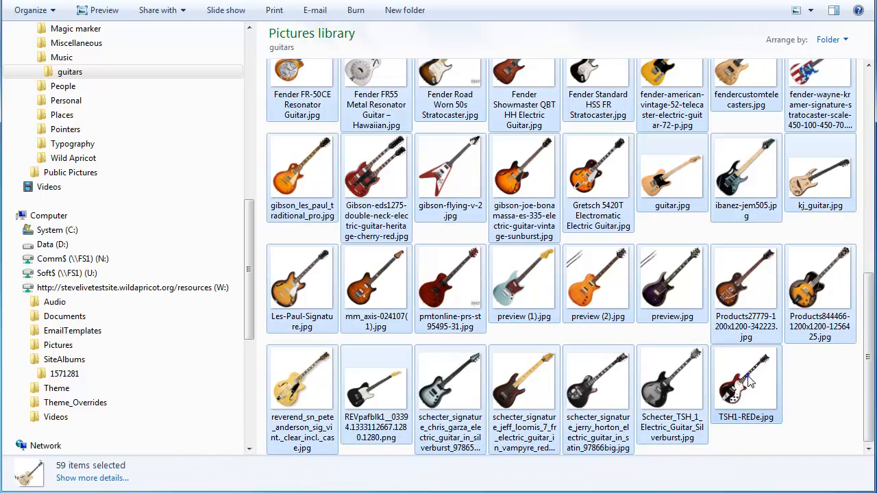
Copy the selected guitar images into the 1571281 album folder via Copy here.
left_click_drag(745, 381, 65, 373)
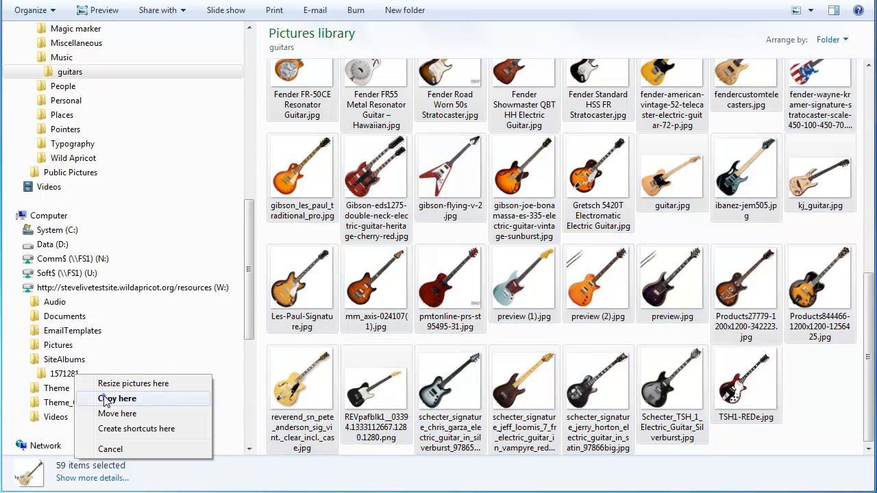
left_click(118, 397)
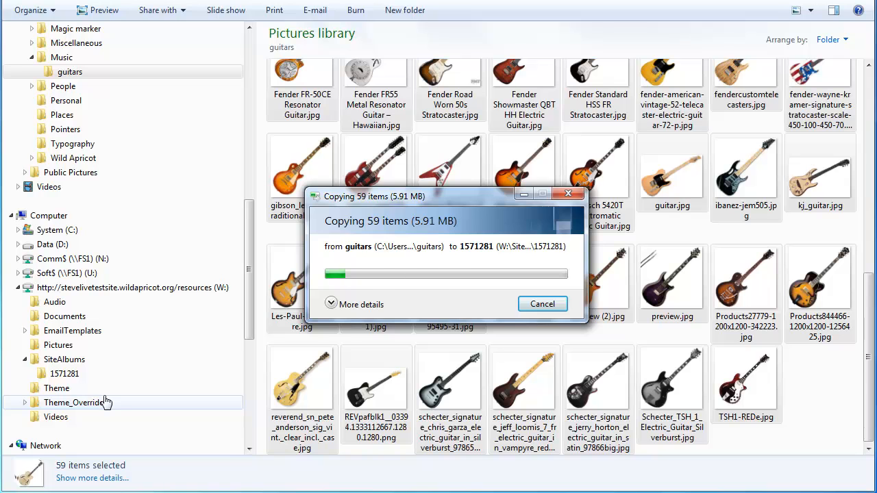
left_click(64, 373)
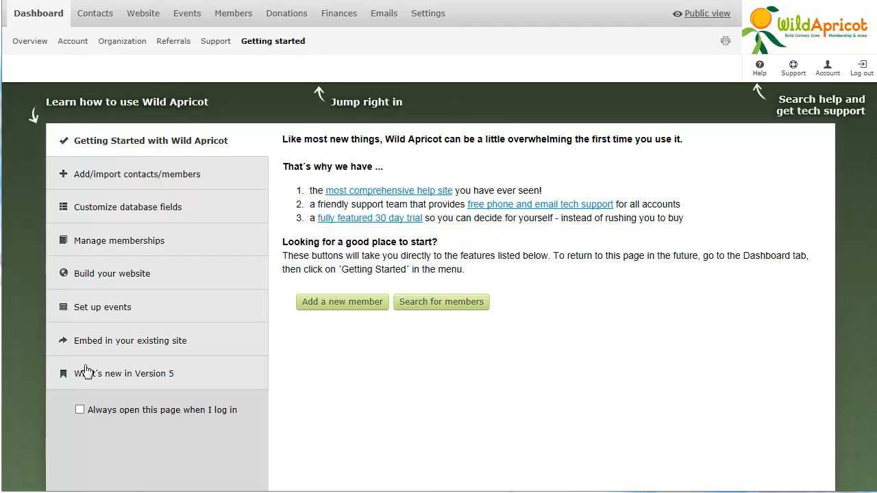
mouse_move(139, 57)
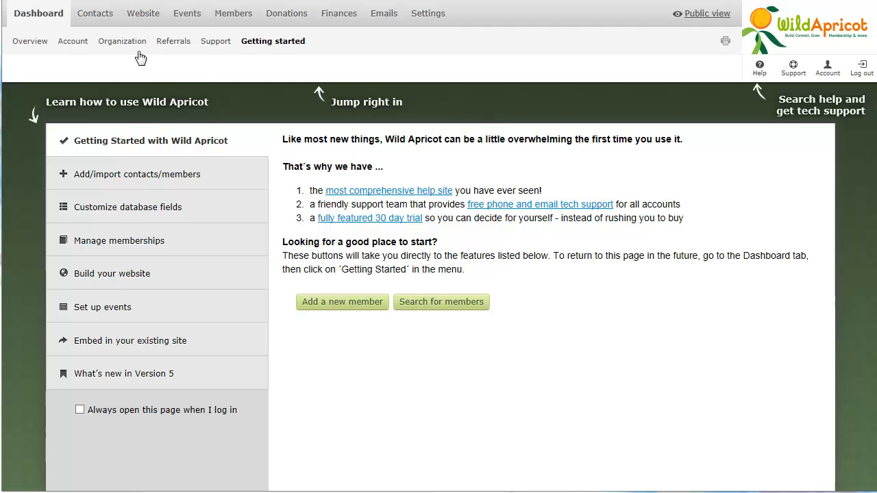
Go to the website Files manager from the Website menu.
left_click(142, 13)
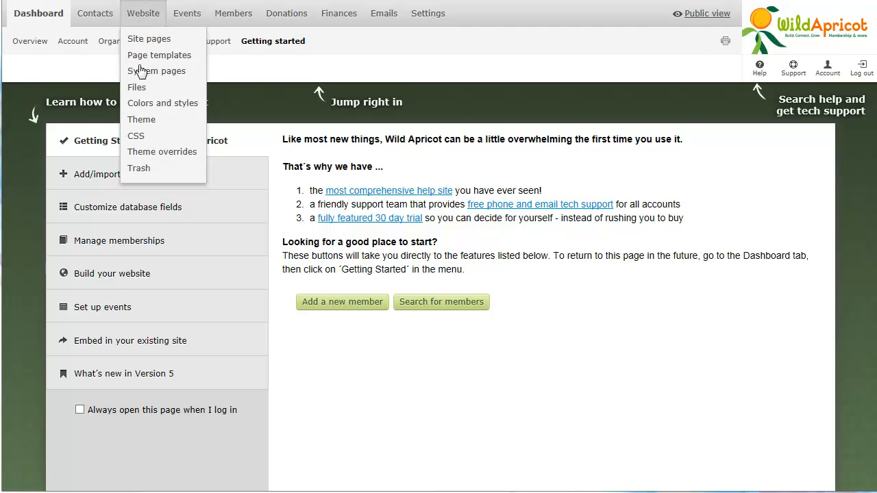
left_click(137, 88)
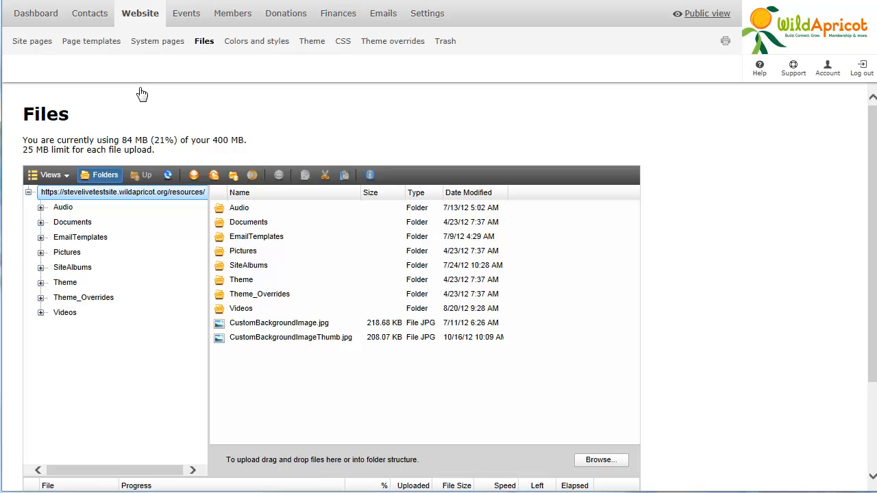
mouse_move(52, 176)
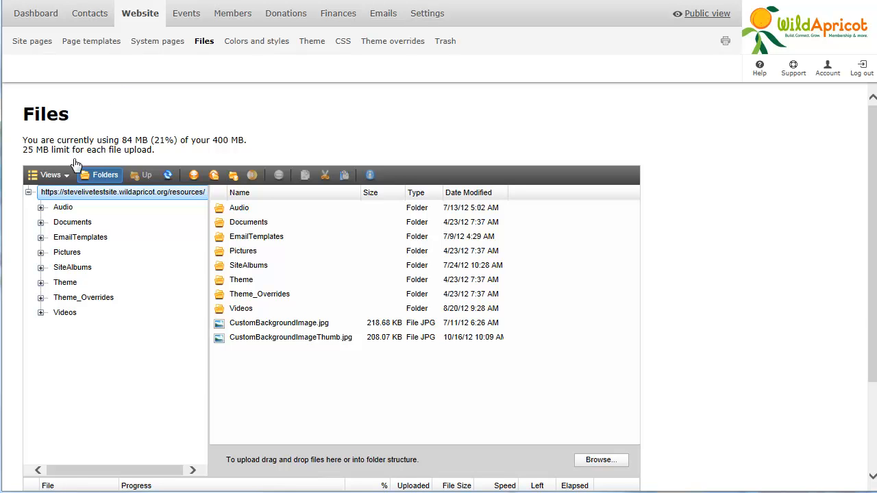
Show the Pictures folder as icon thumbnails, then switch back via the Views menu.
left_click(66, 252)
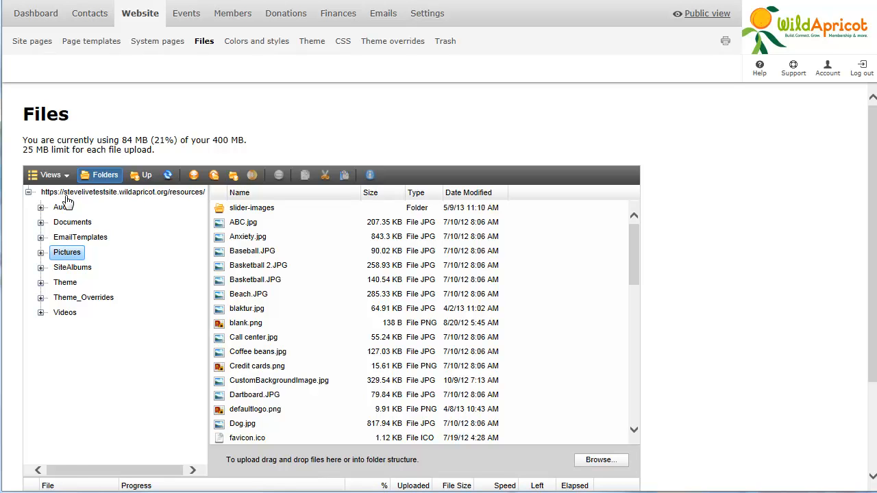
left_click(50, 175)
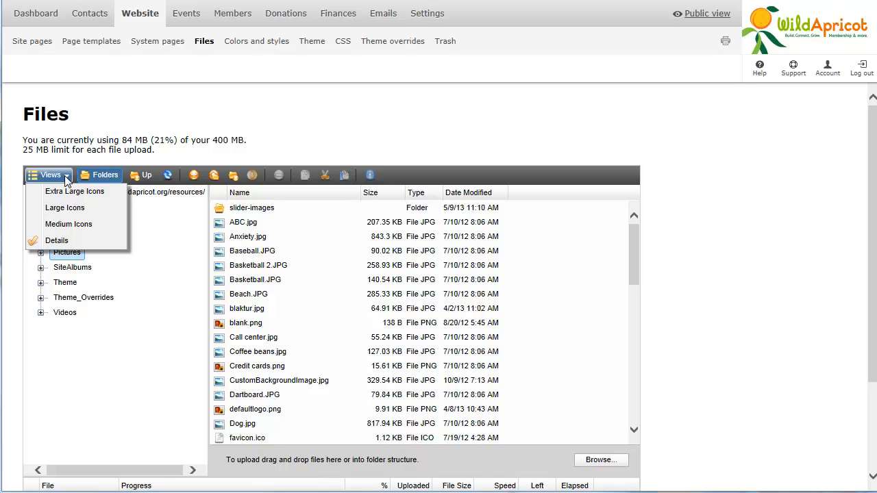
left_click(65, 209)
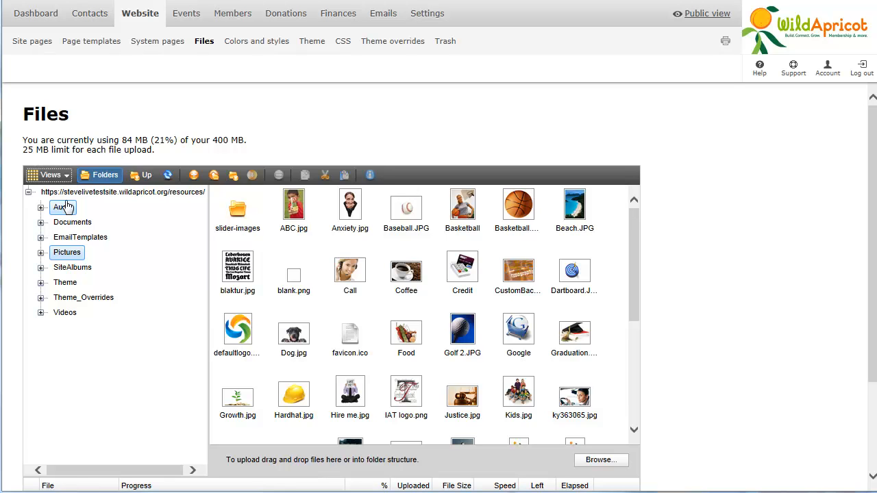
left_click(48, 175)
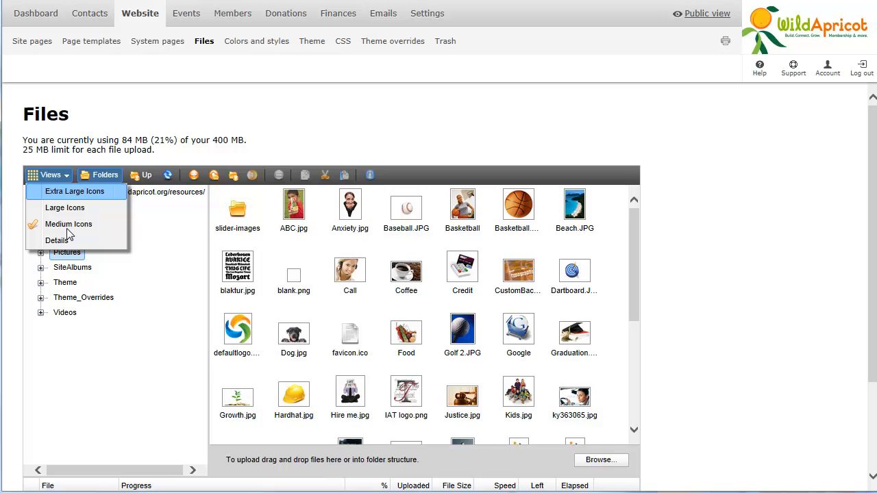
left_click(58, 241)
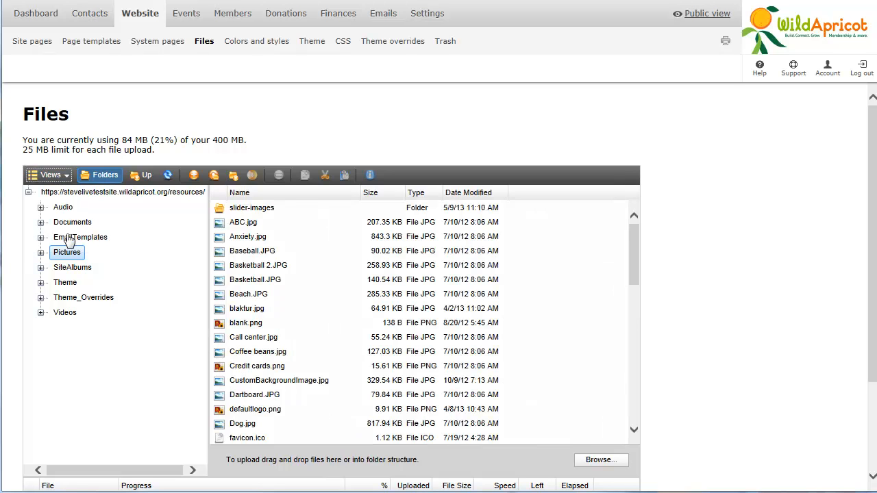
mouse_move(80, 239)
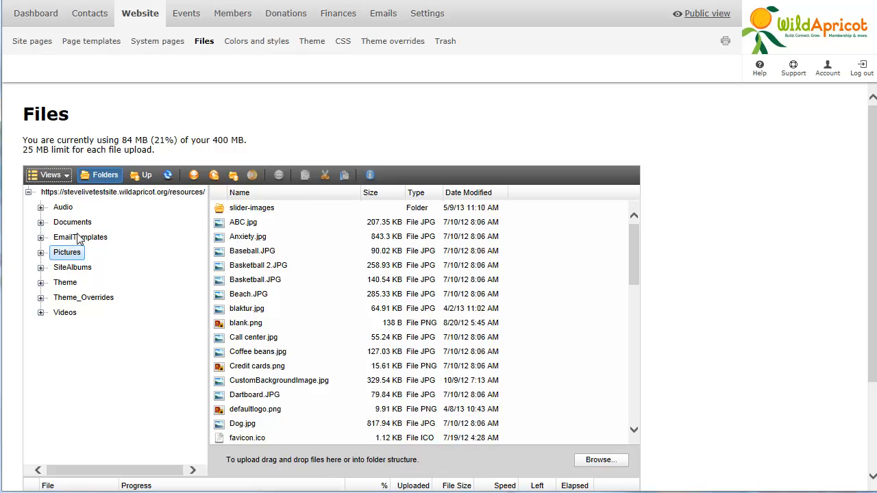
mouse_move(452, 209)
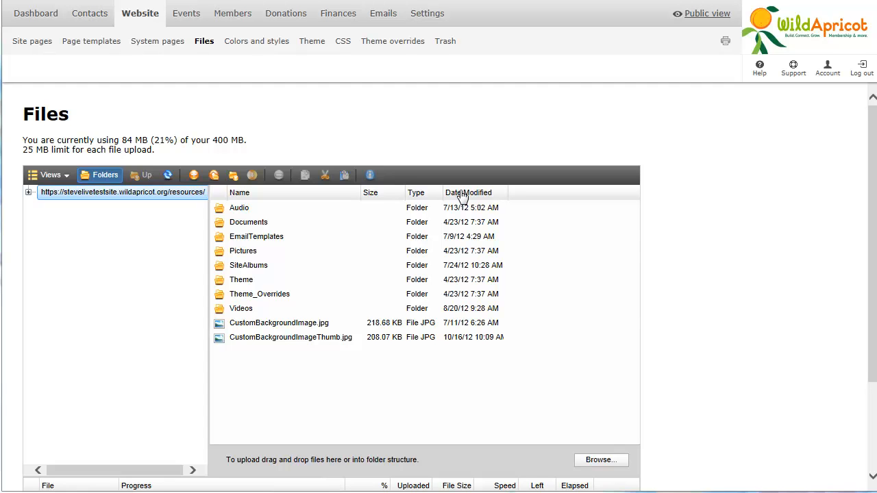
mouse_move(405, 197)
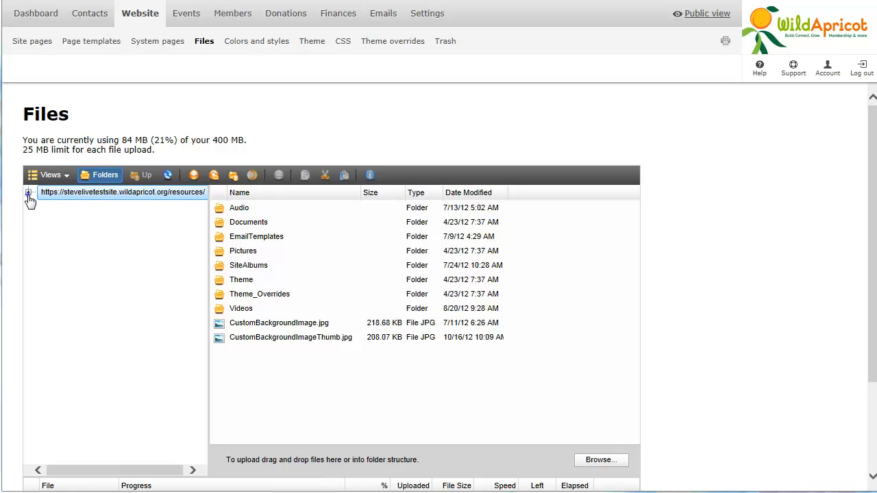
left_click(30, 192)
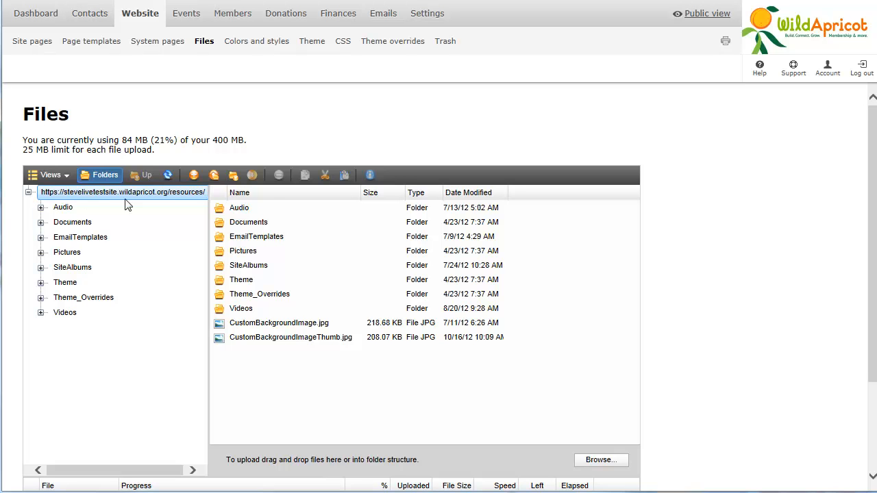
left_click(65, 252)
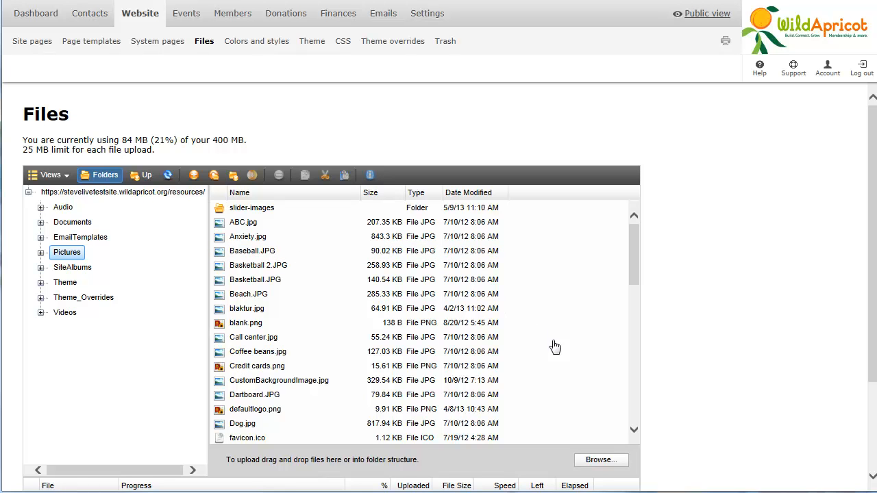
Upload the pink guitar image 9171.jpg from the computer into Pictures.
left_click(600, 460)
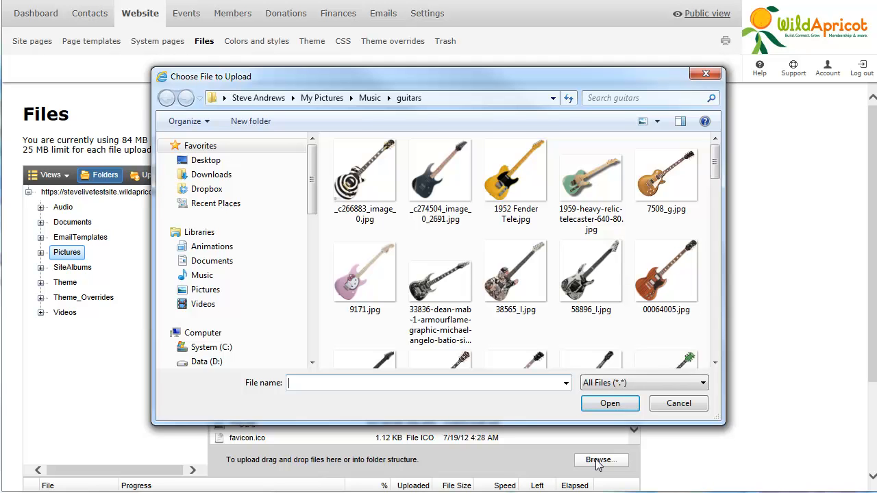
mouse_move(413, 422)
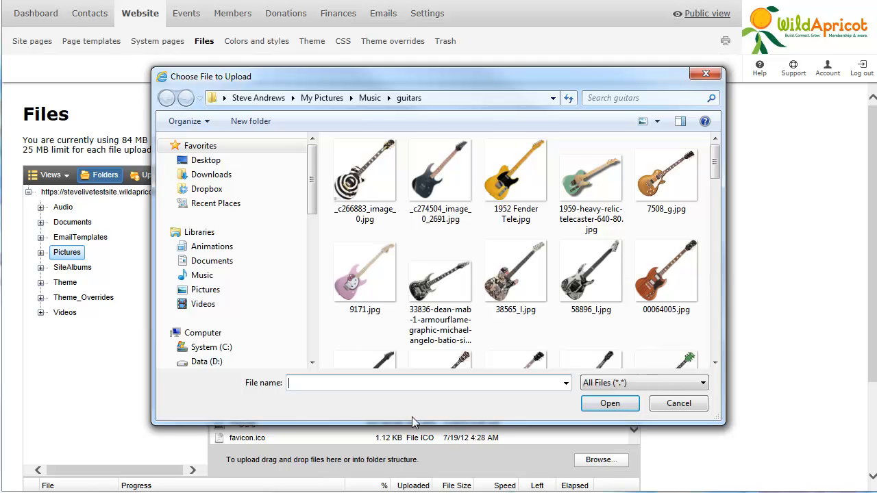
left_click(365, 272)
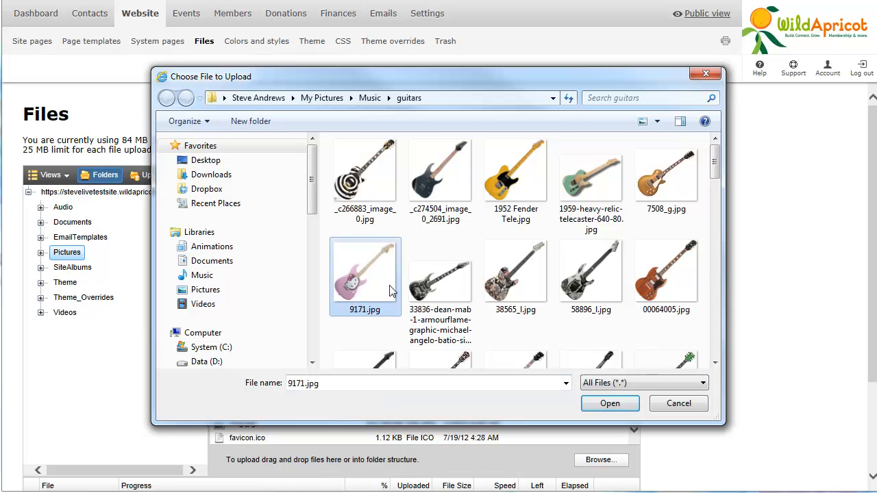
left_click(610, 403)
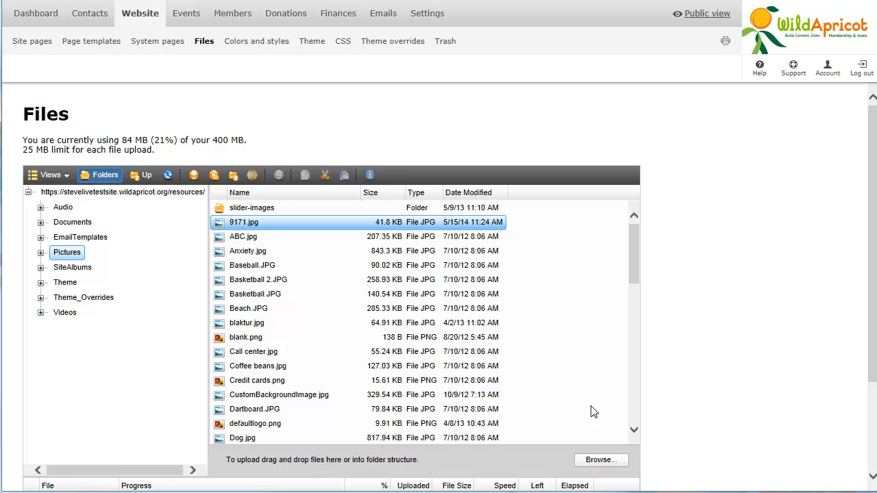
mouse_move(519, 408)
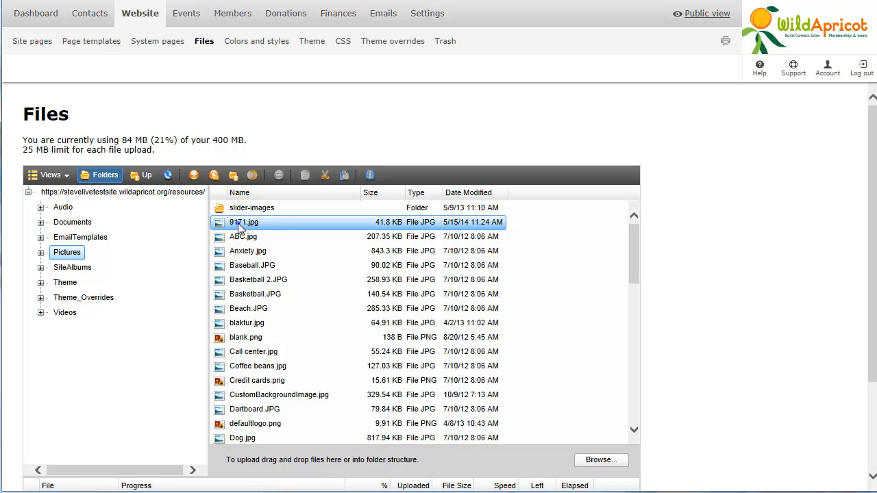
Rename 9171.jpg to Kitty.jpg and select the renamed file in the list.
right_click(241, 222)
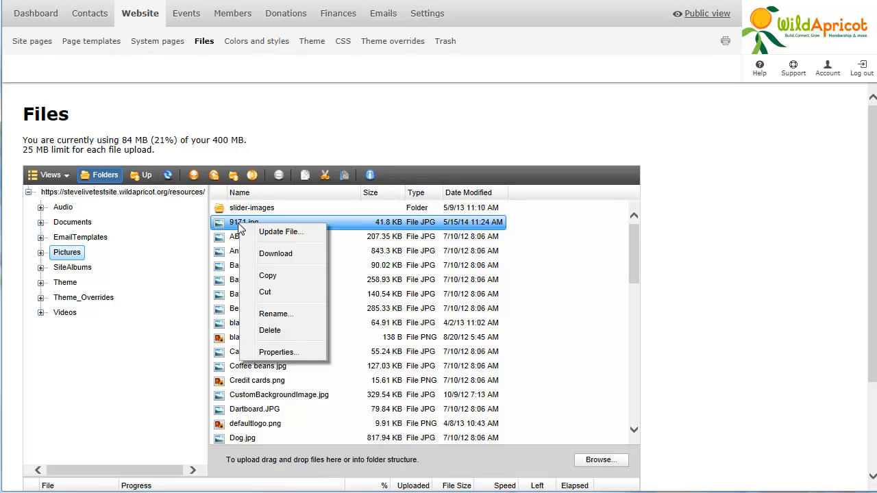
mouse_move(279, 314)
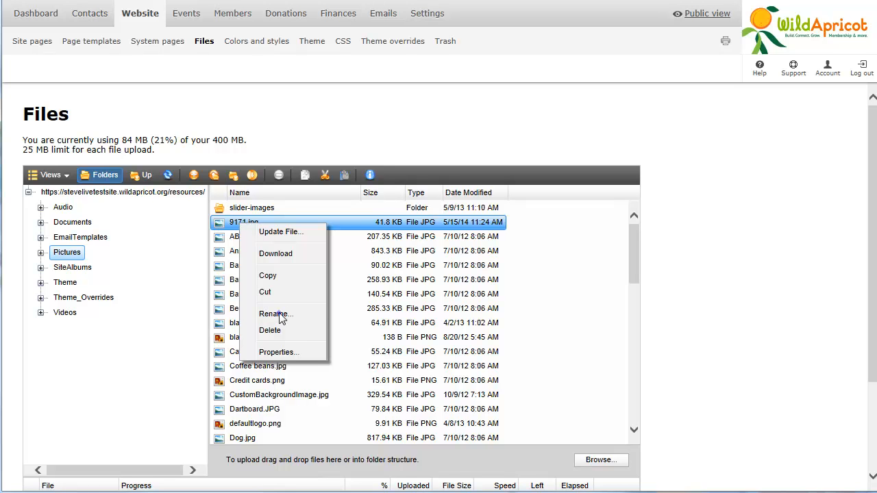
left_click(274, 314)
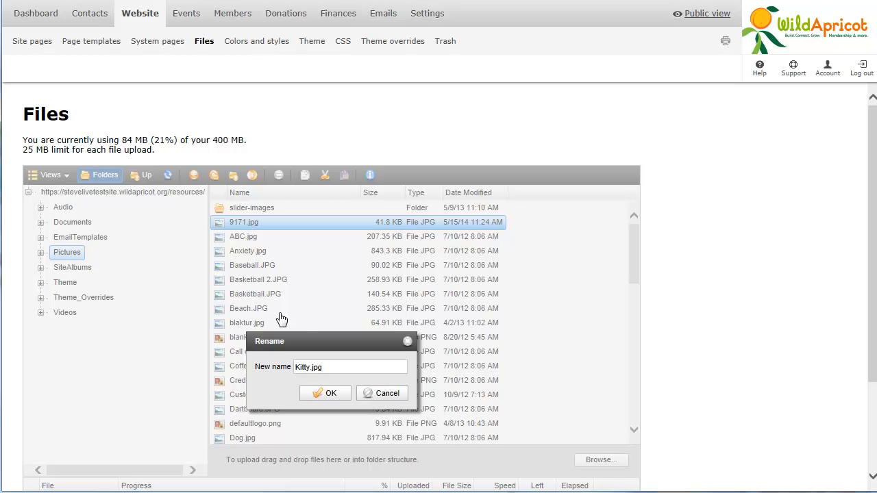
left_click(325, 393)
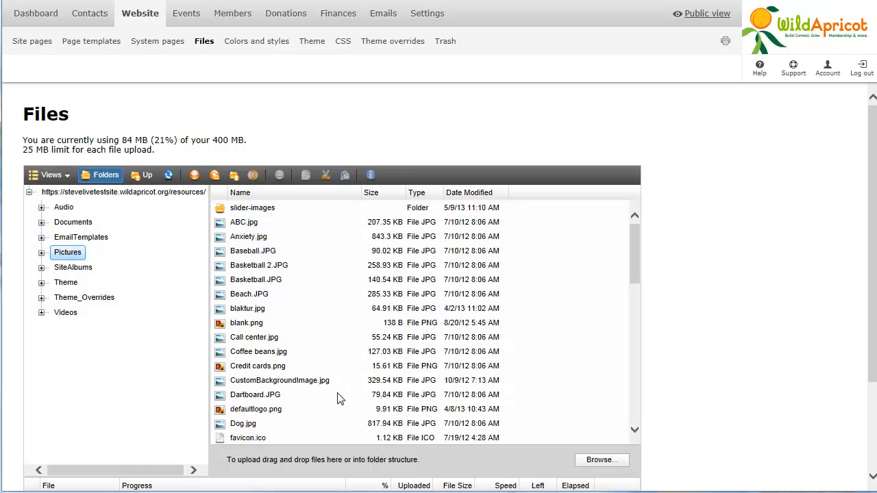
mouse_move(633, 407)
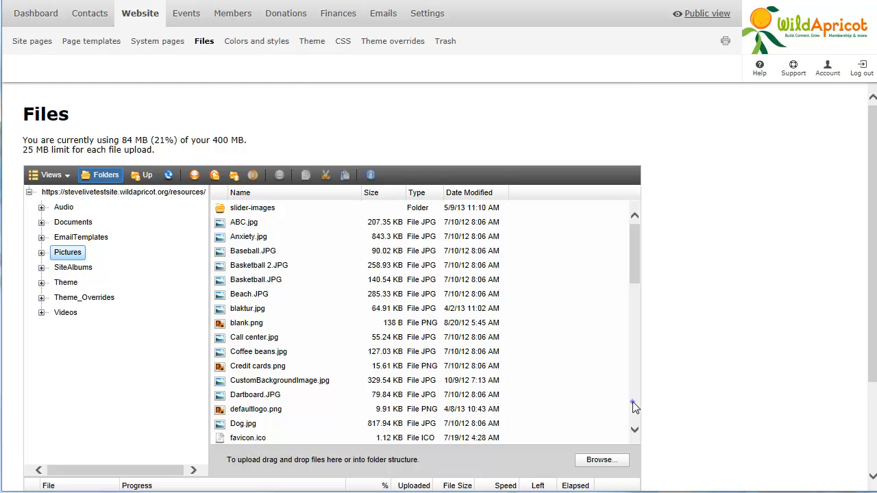
scroll("down", 3)
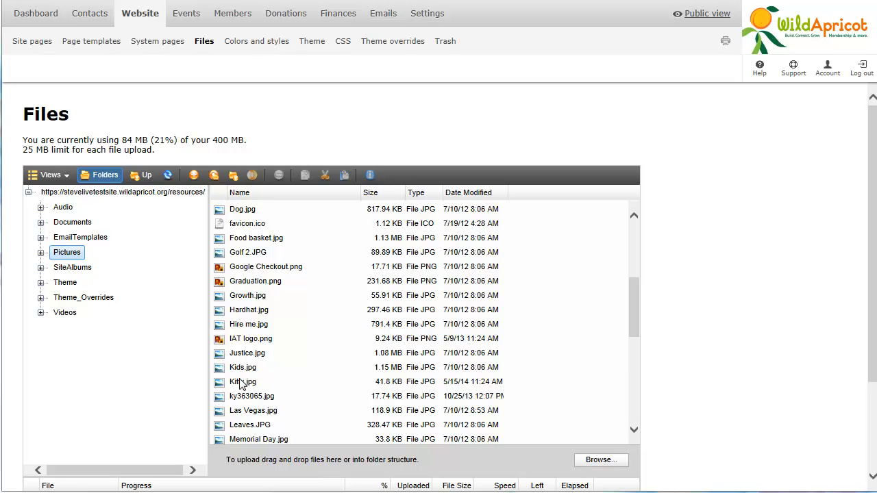
left_click(239, 381)
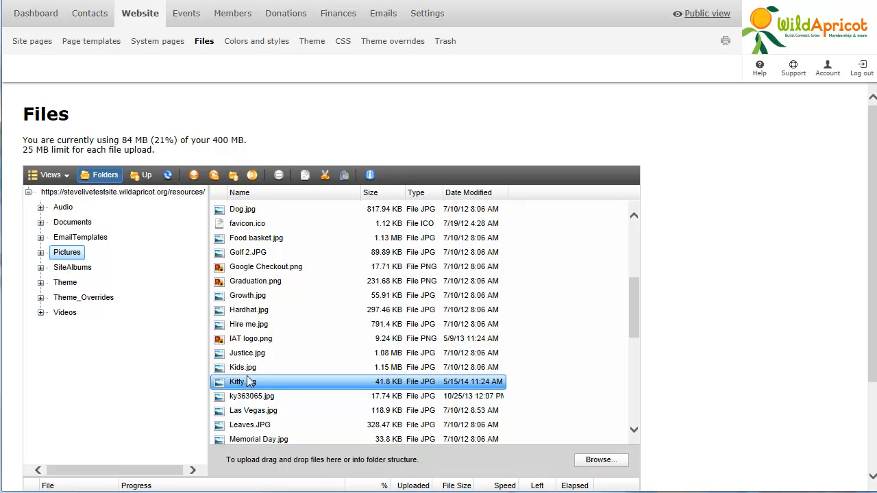
Delete Google Checkout.png and confirm the deletion.
right_click(266, 265)
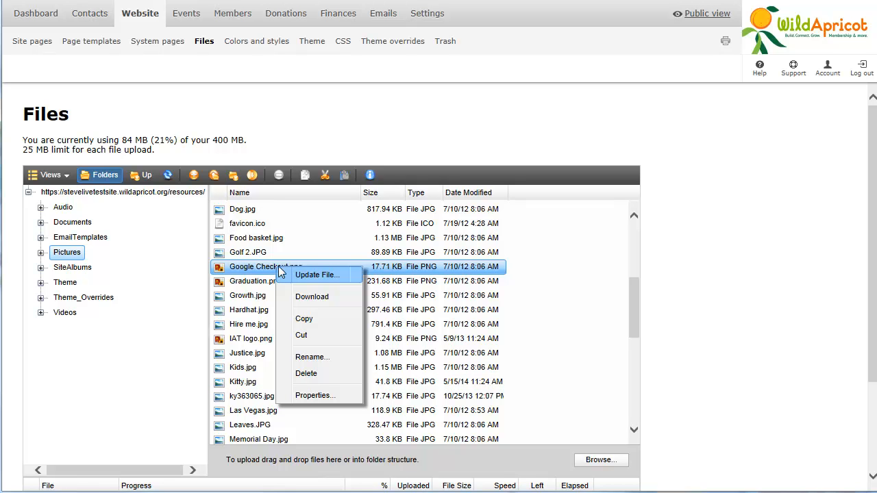
left_click(307, 373)
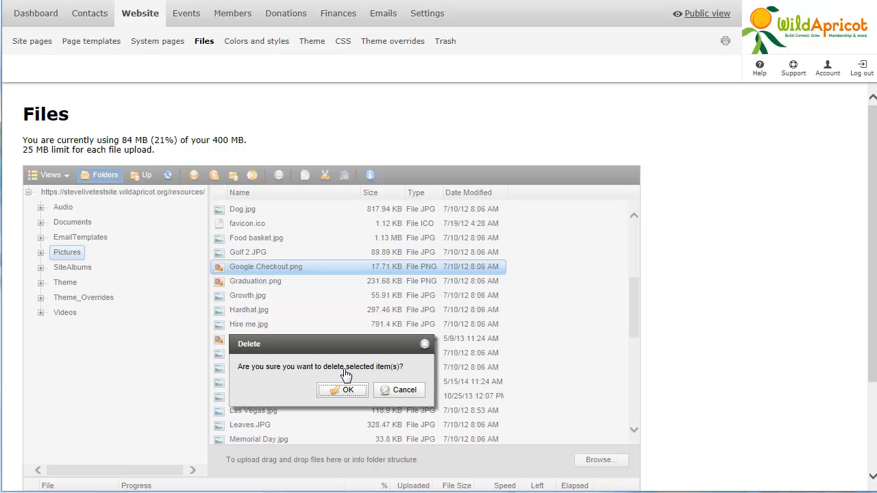
left_click(342, 389)
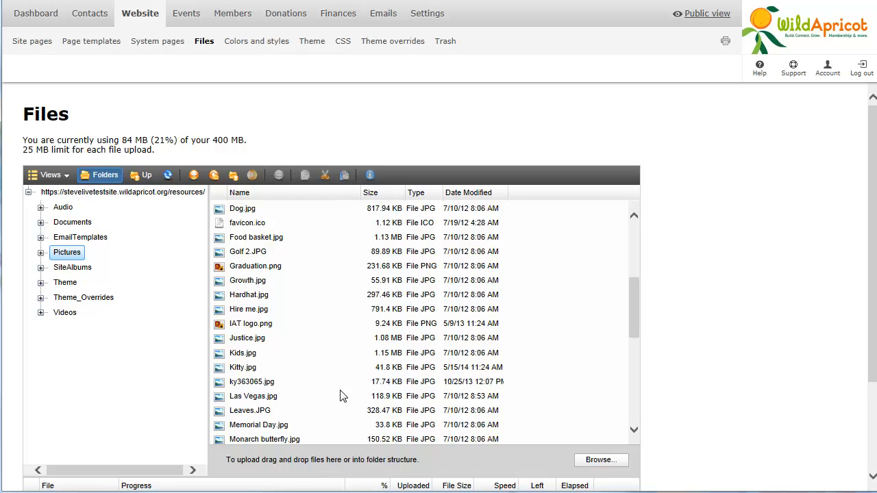
Expand SiteAlbums to reveal its 32331834 album subfolder.
left_click(252, 396)
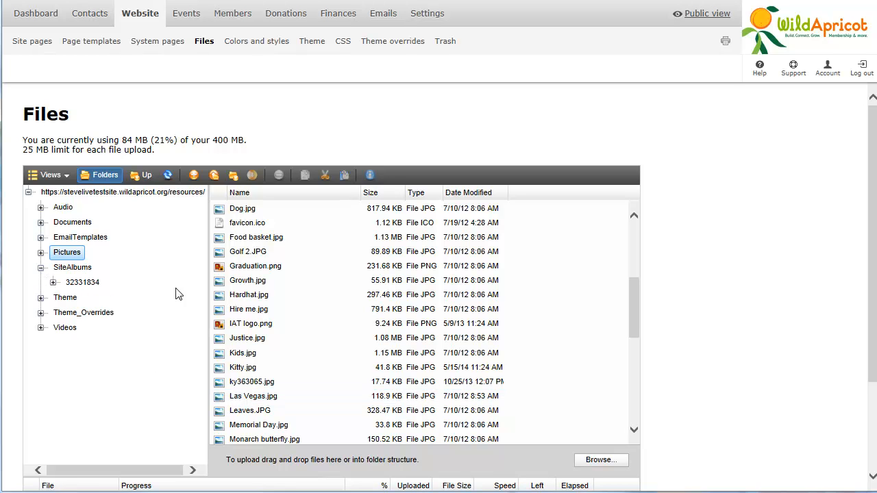
left_click_drag(244, 367, 99, 282)
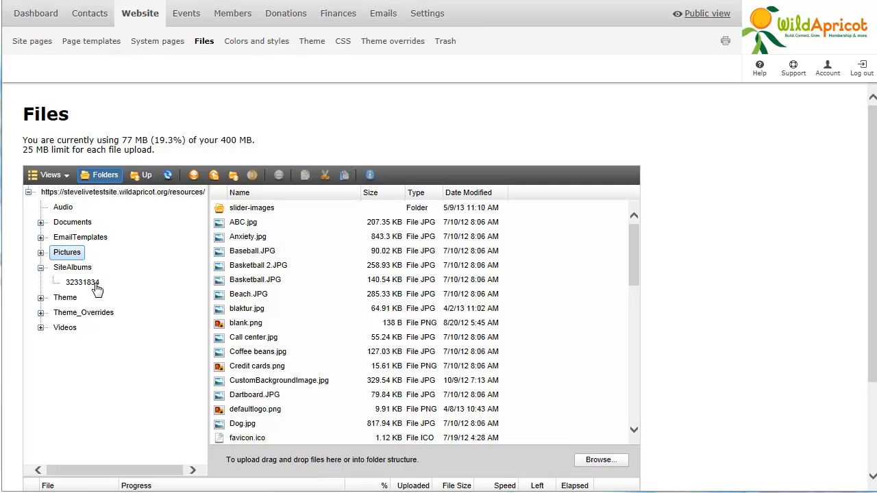
mouse_move(69, 221)
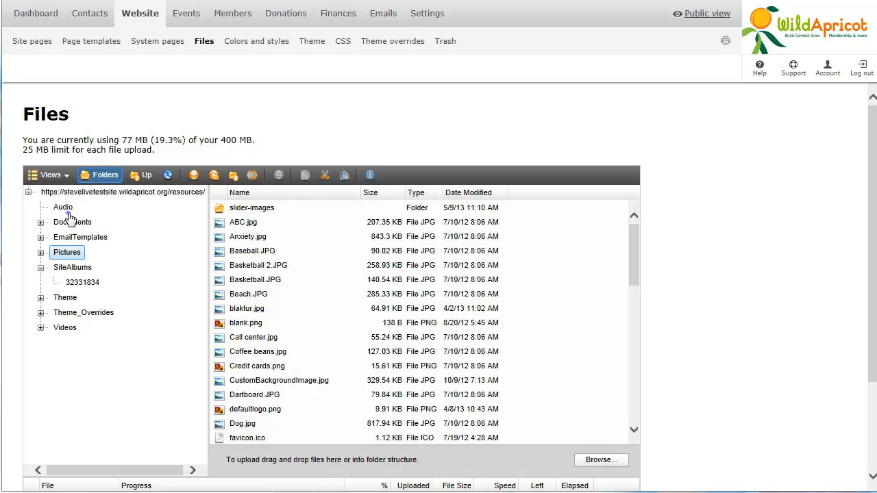
Show the Audio folder's context menu, dismiss it, then show the file list's context menu.
right_click(63, 207)
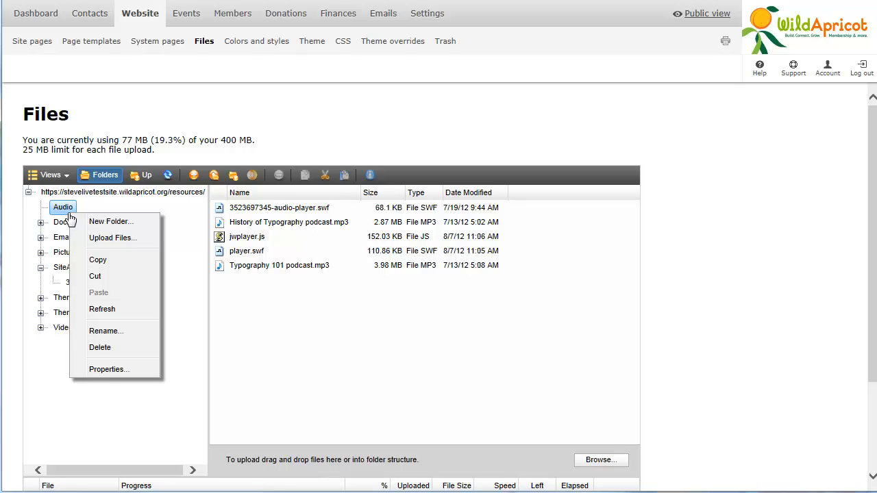
mouse_move(111, 221)
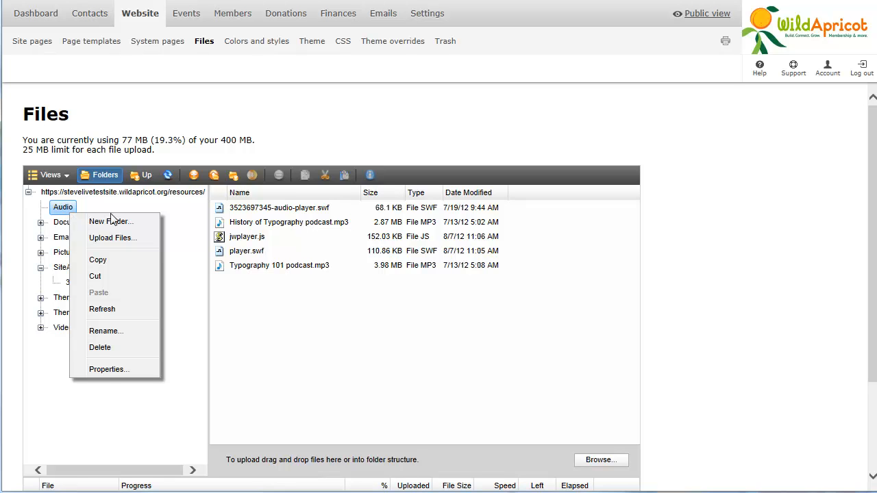
left_click(323, 346)
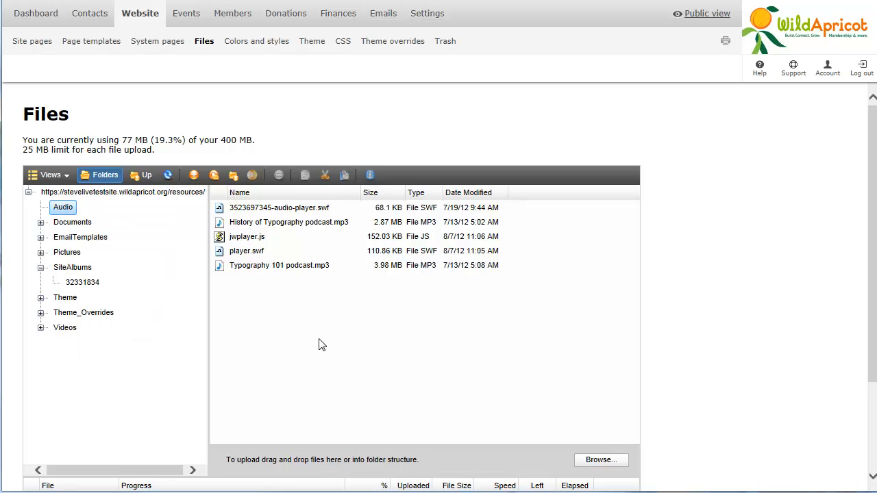
right_click(322, 345)
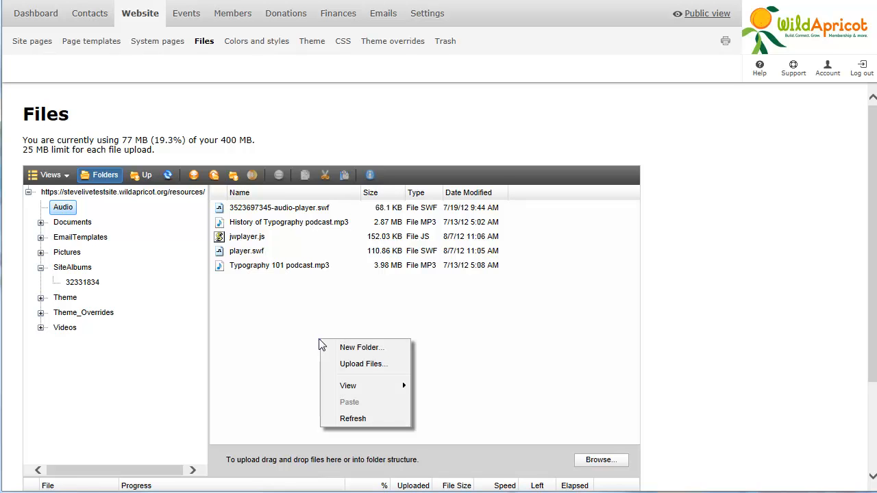
mouse_move(327, 346)
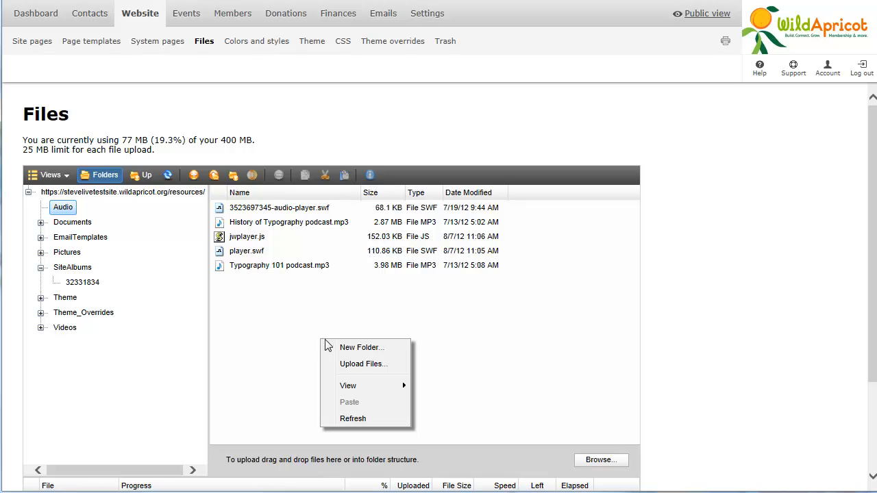